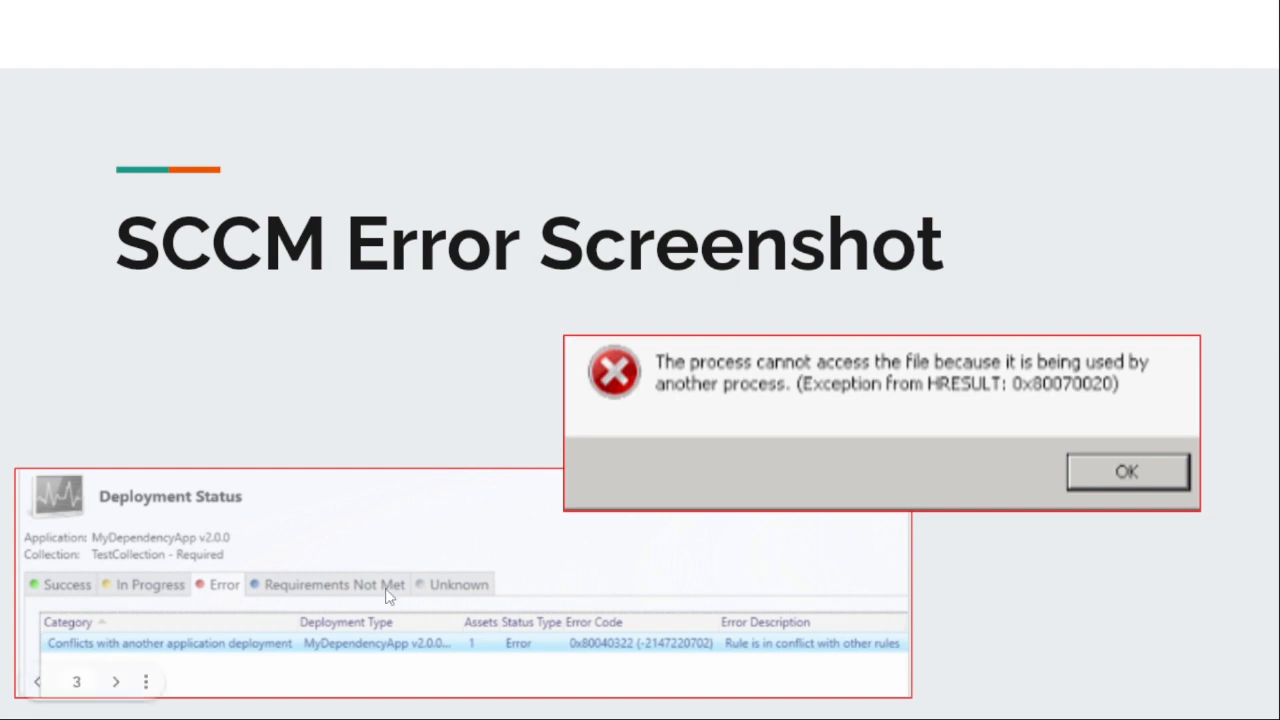
pyautogui.moveTo(220, 588)
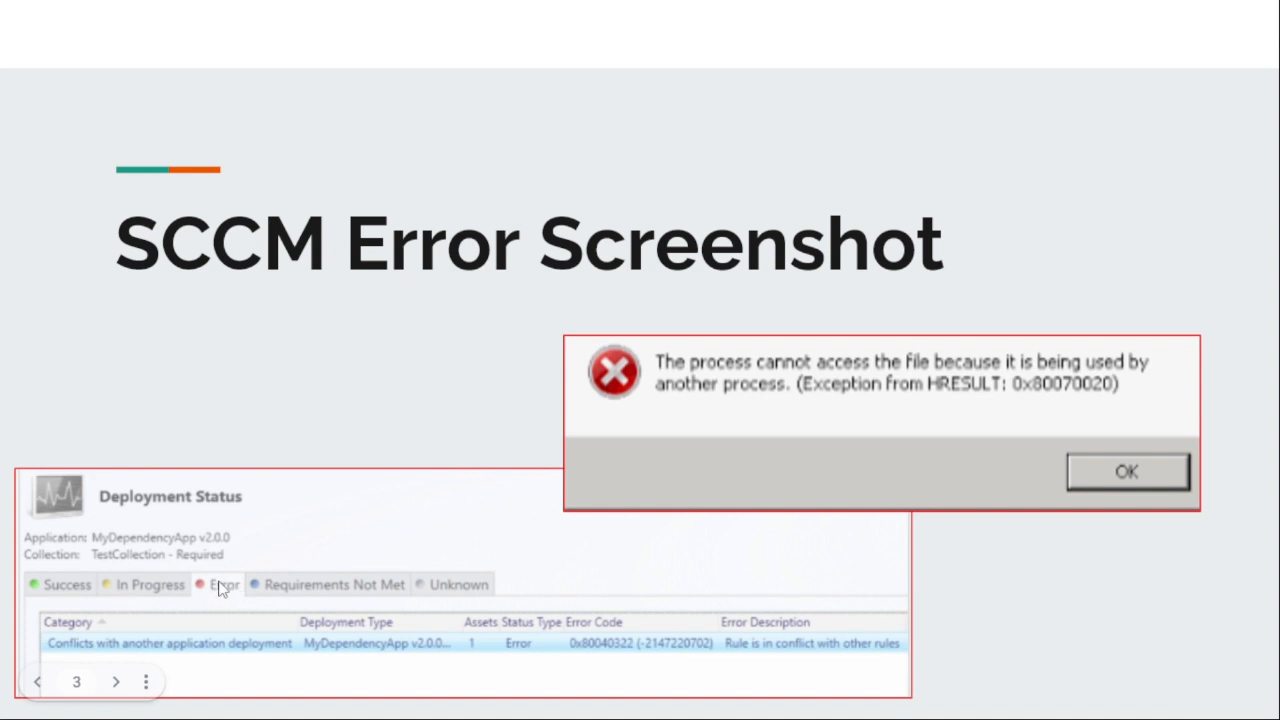
pyautogui.moveTo(180, 656)
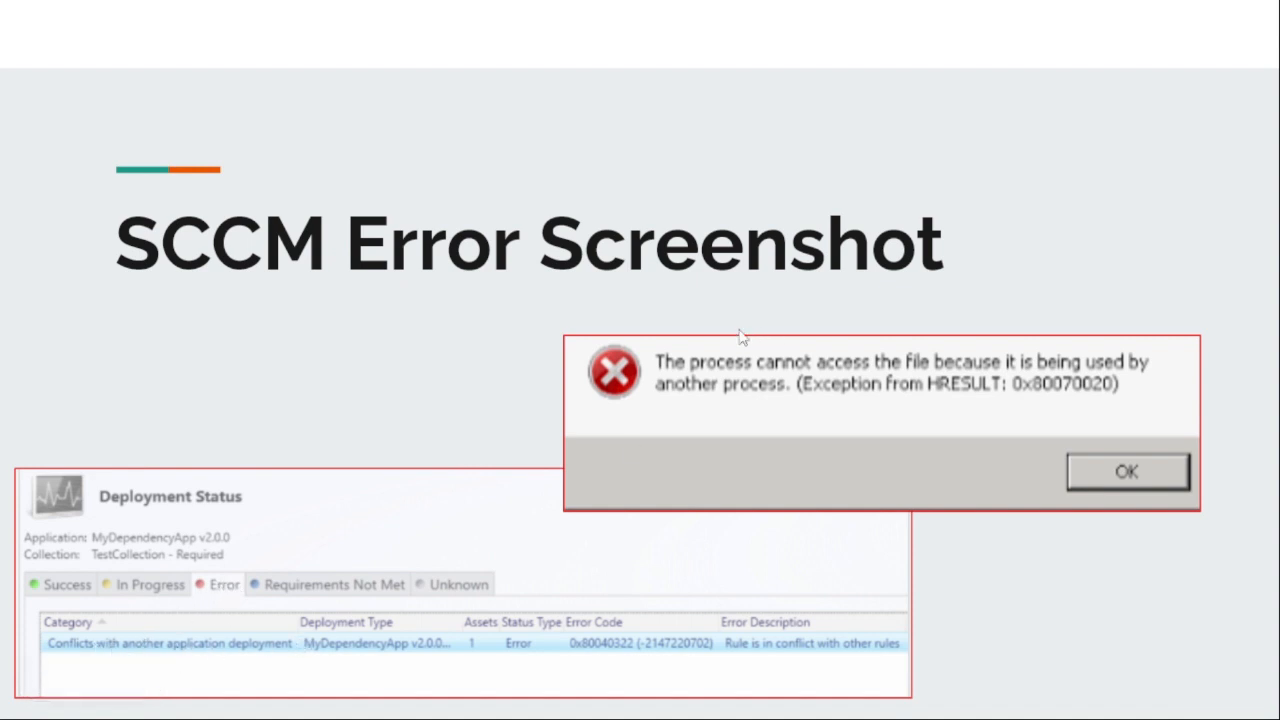
pyautogui.moveTo(720, 424)
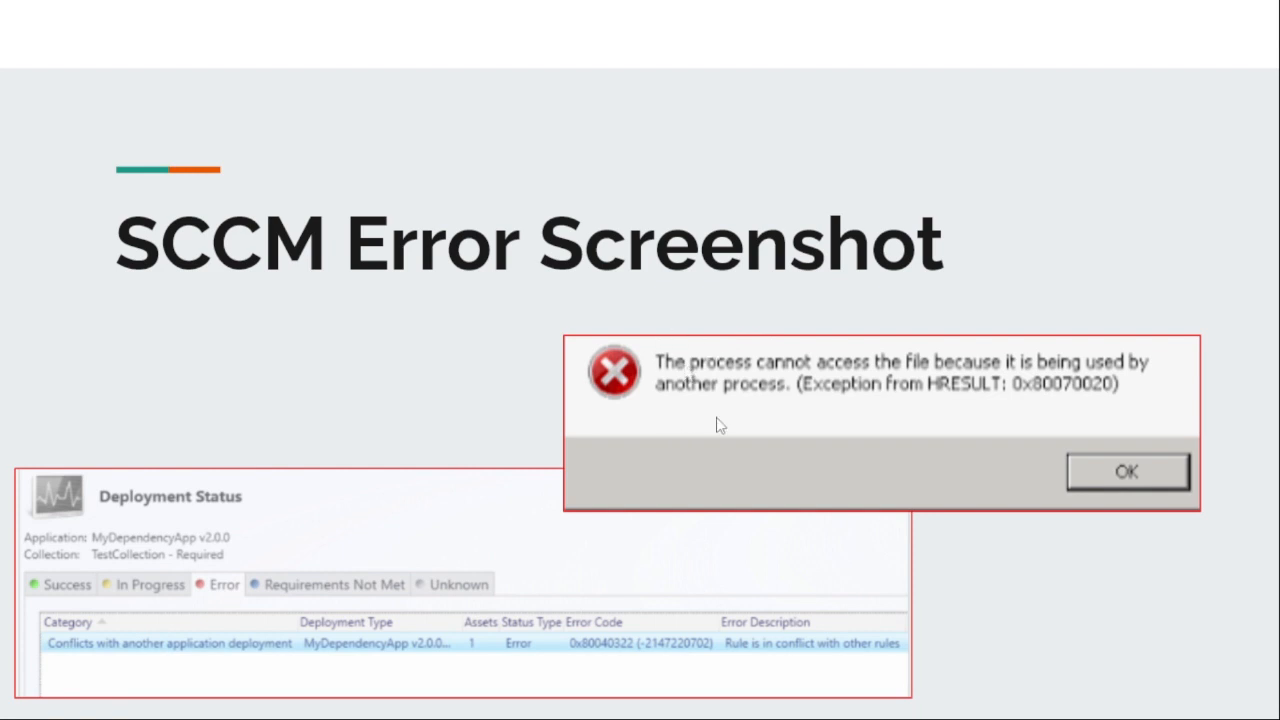
pyautogui.moveTo(924, 402)
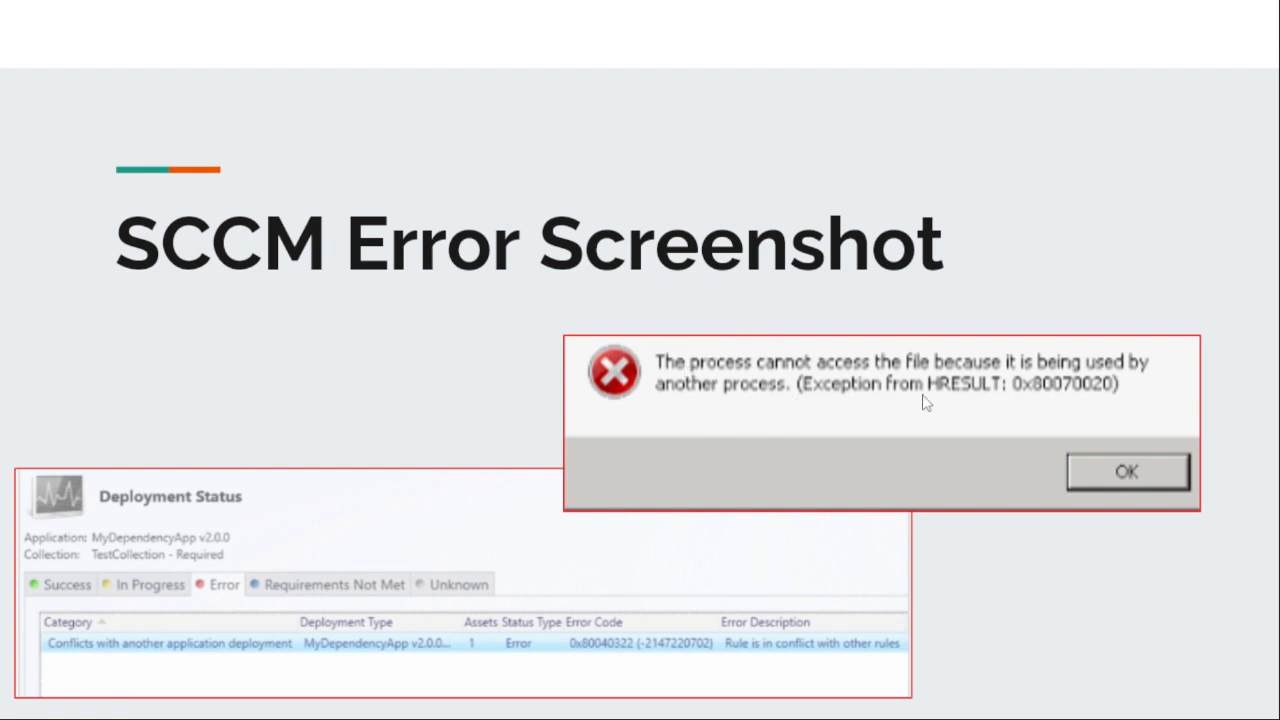
pyautogui.moveTo(944, 442)
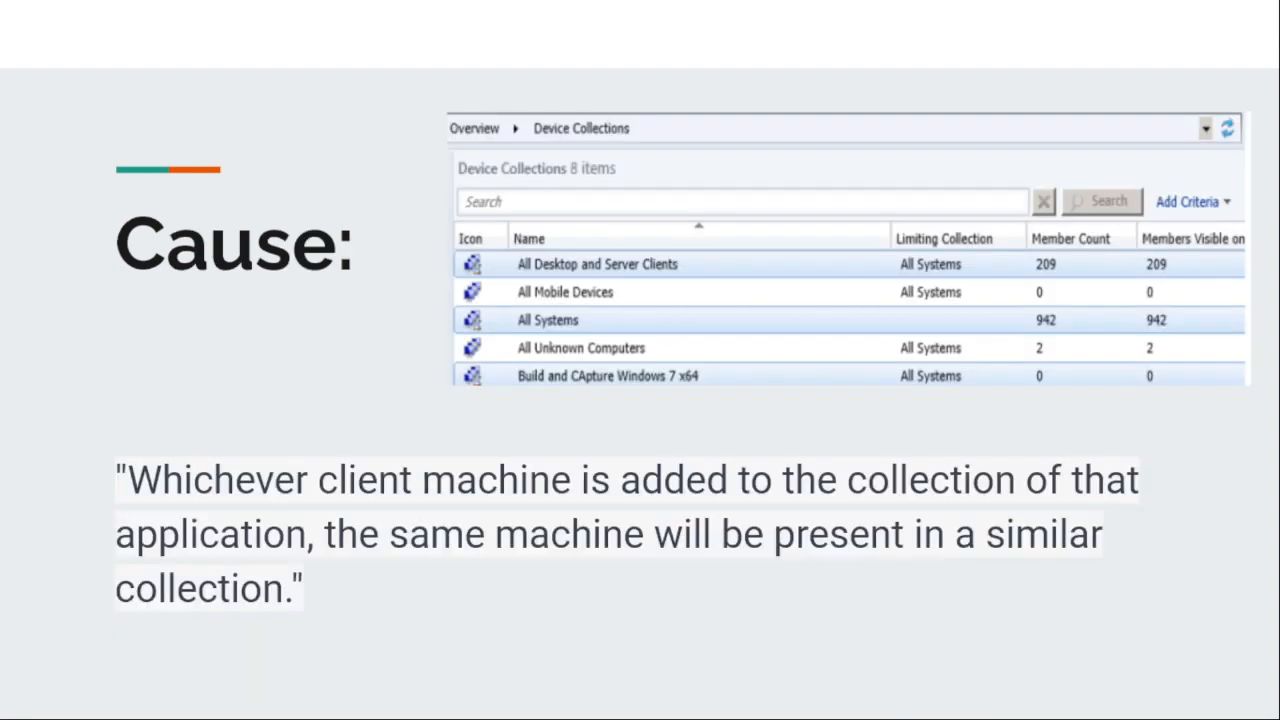
pyautogui.moveTo(908, 434)
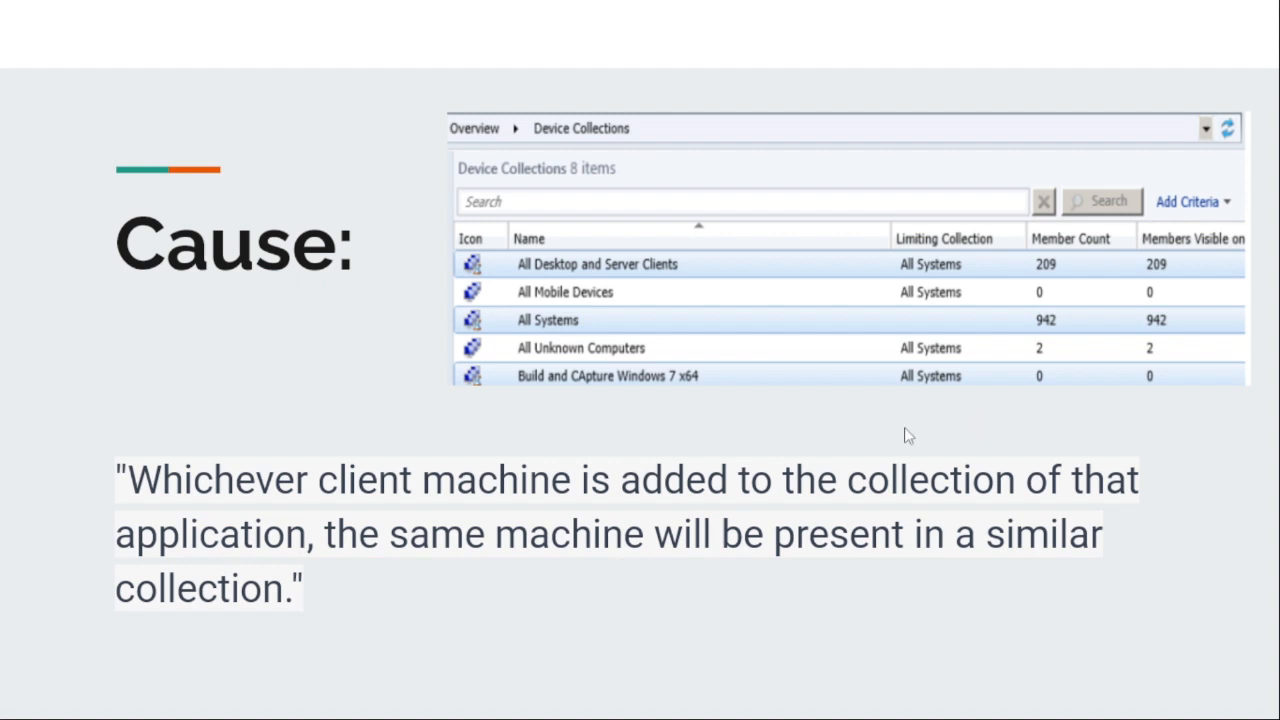
pyautogui.moveTo(418, 504)
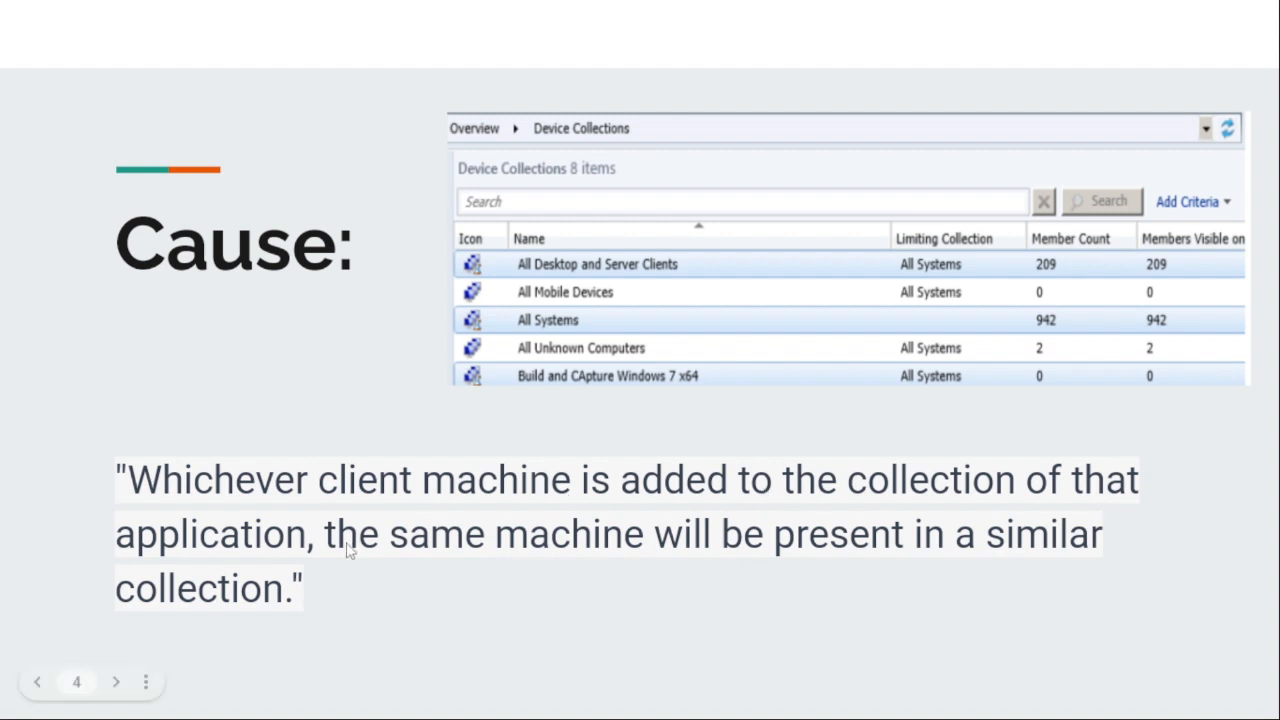
pyautogui.moveTo(864, 558)
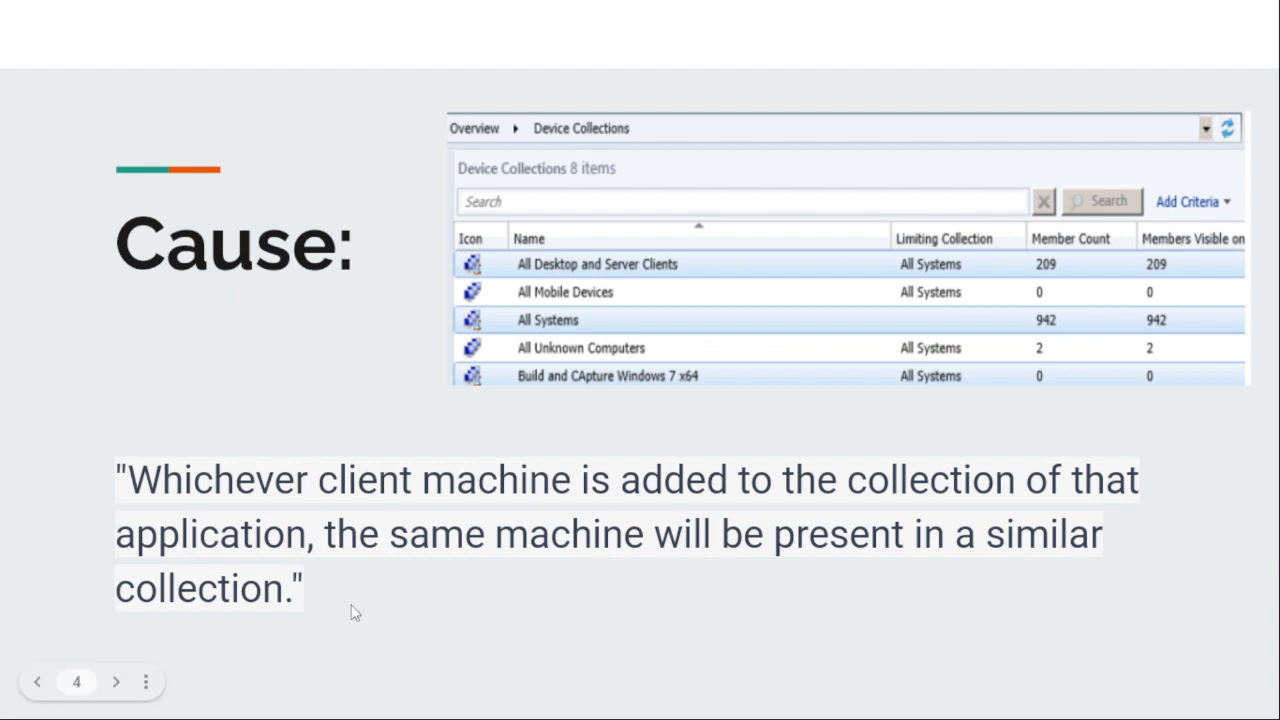
pyautogui.moveTo(420, 588)
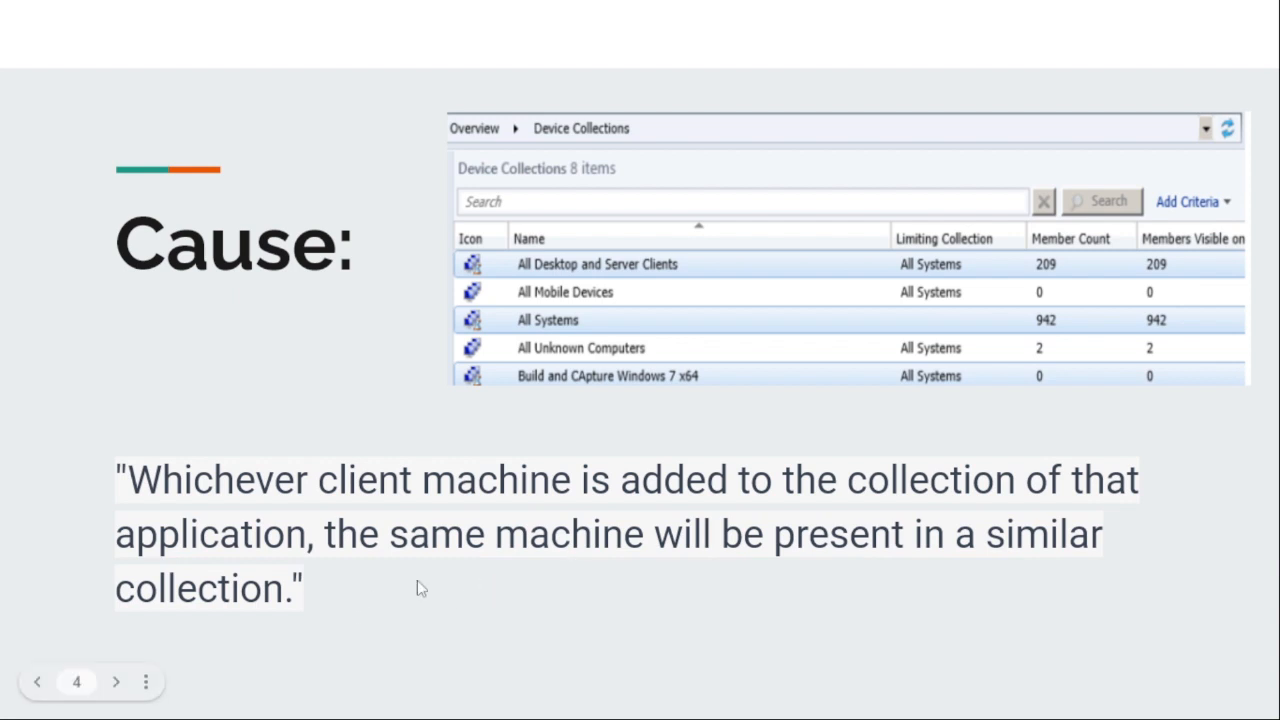
pyautogui.moveTo(596, 320)
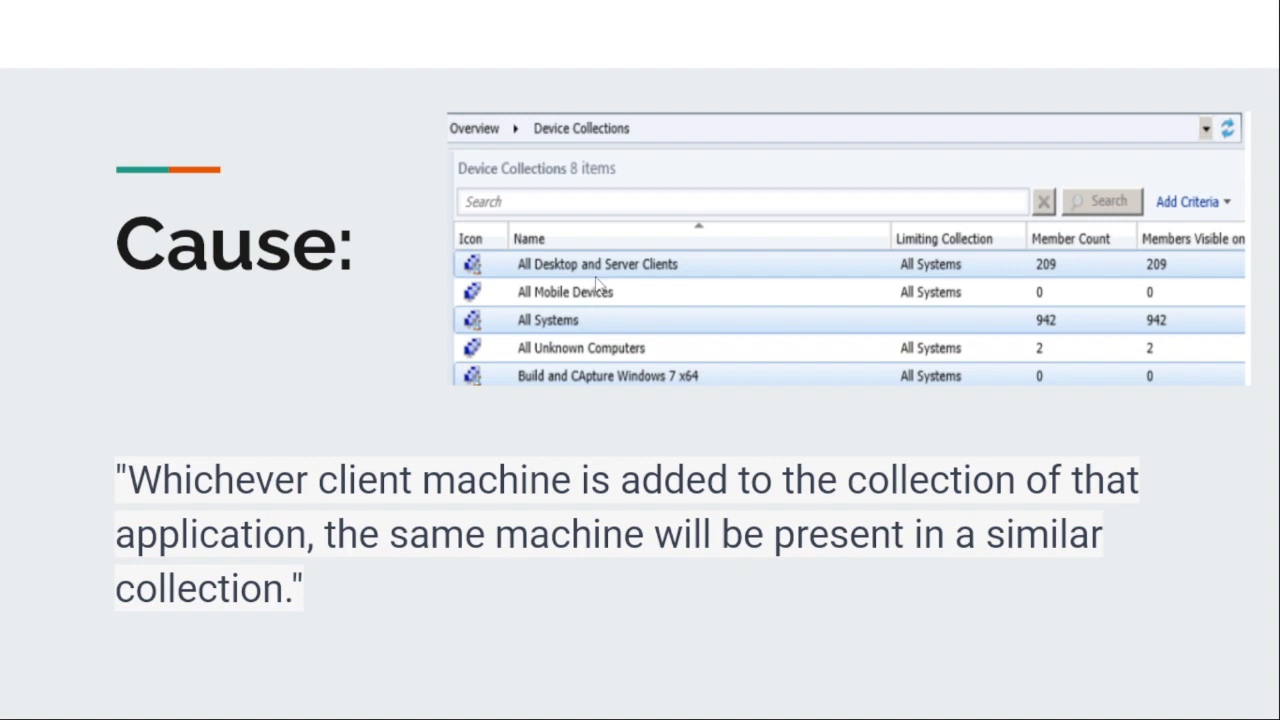
pyautogui.moveTo(596, 276)
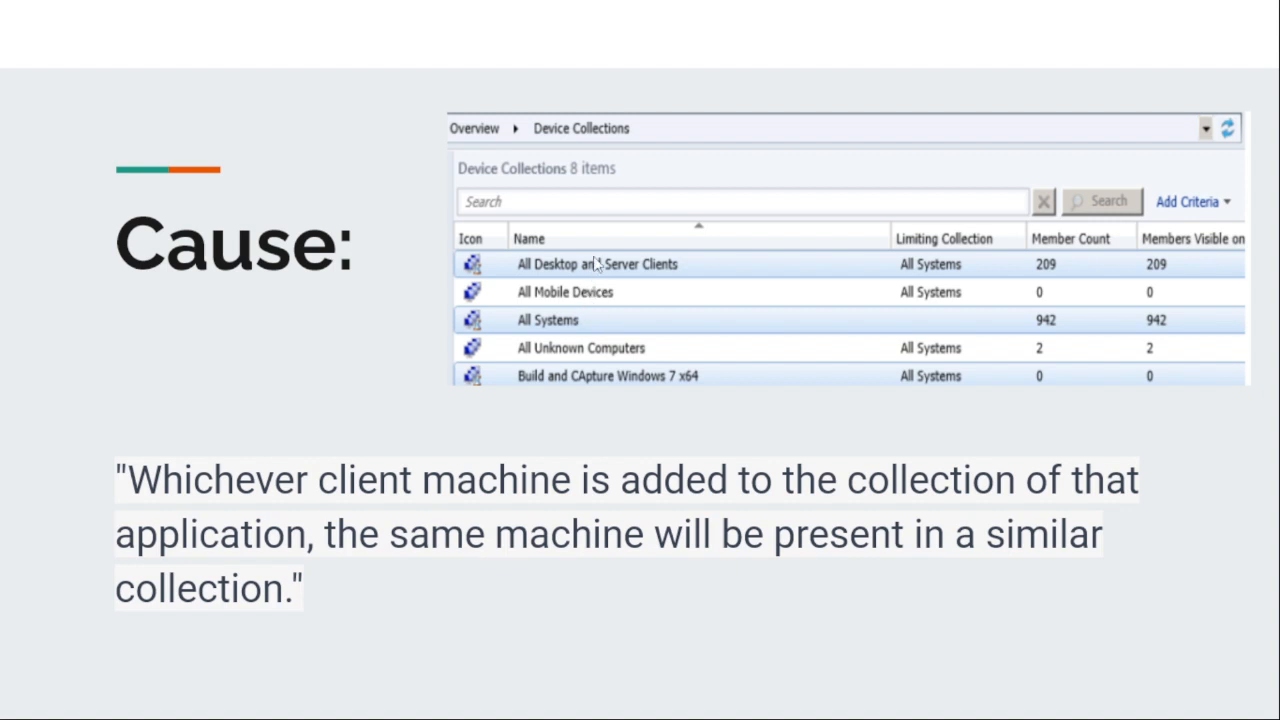
pyautogui.moveTo(612, 446)
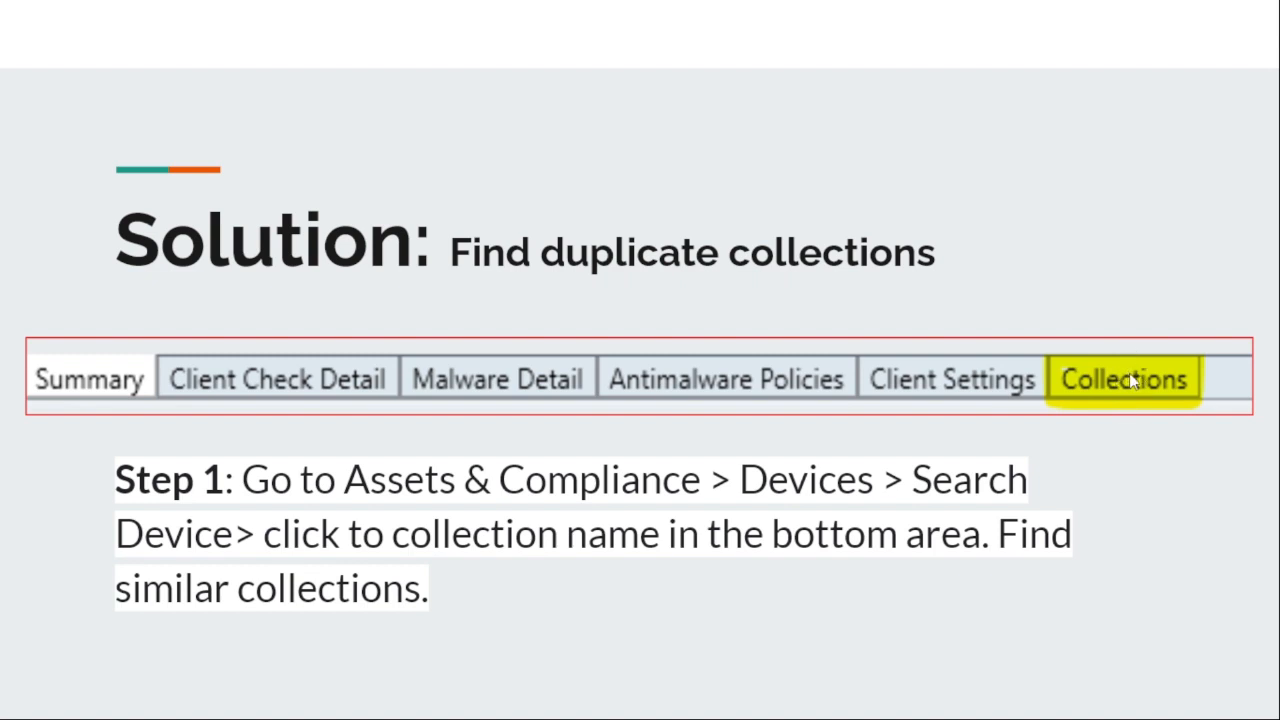
pyautogui.moveTo(752, 364)
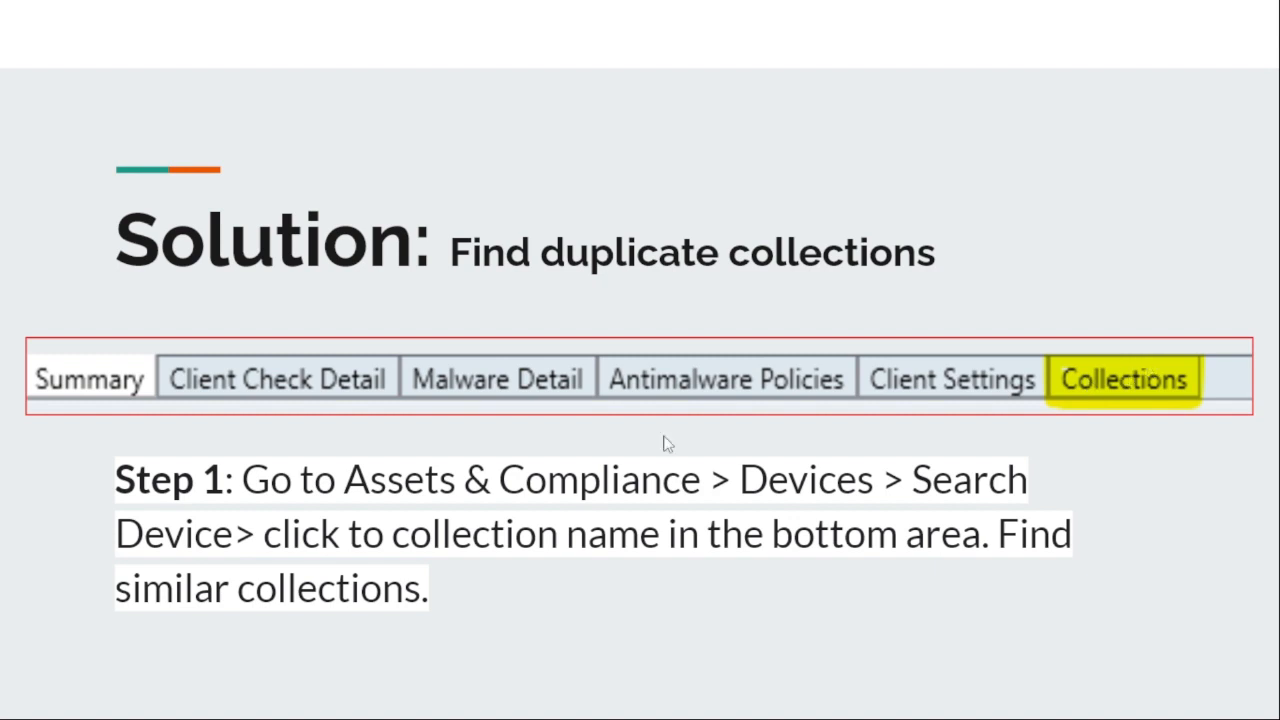
pyautogui.moveTo(478, 498)
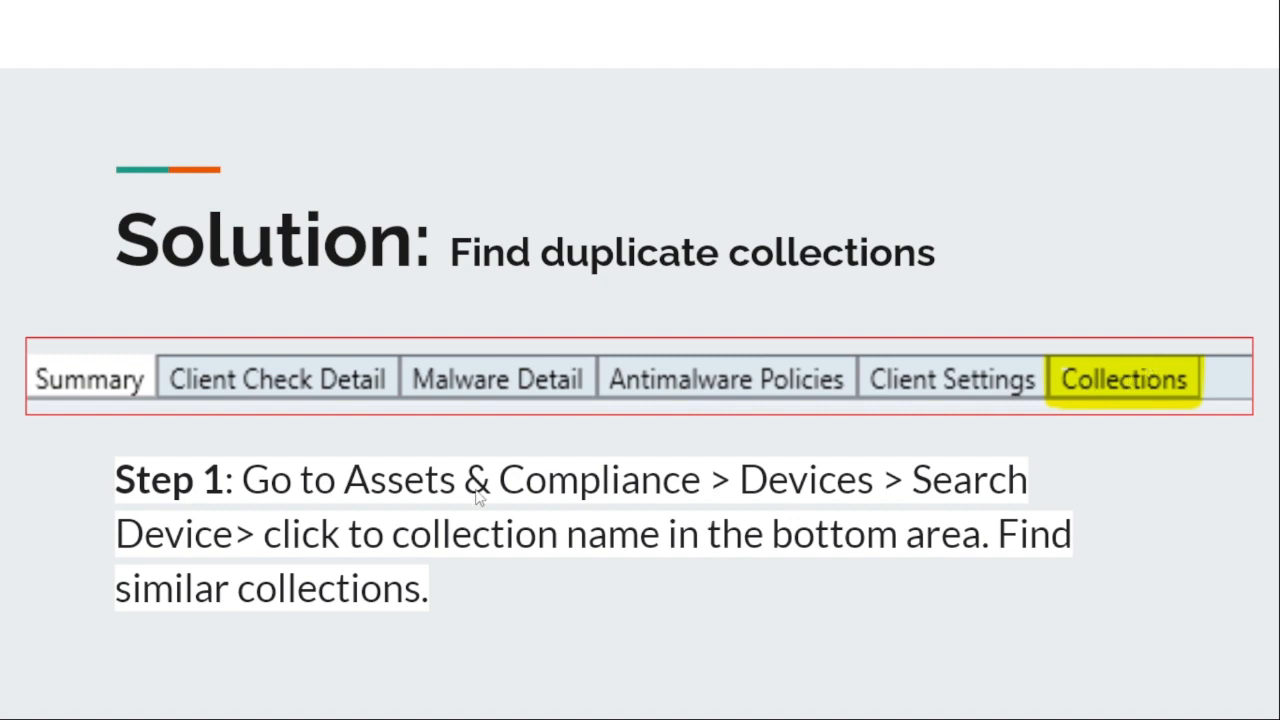
pyautogui.moveTo(670, 508)
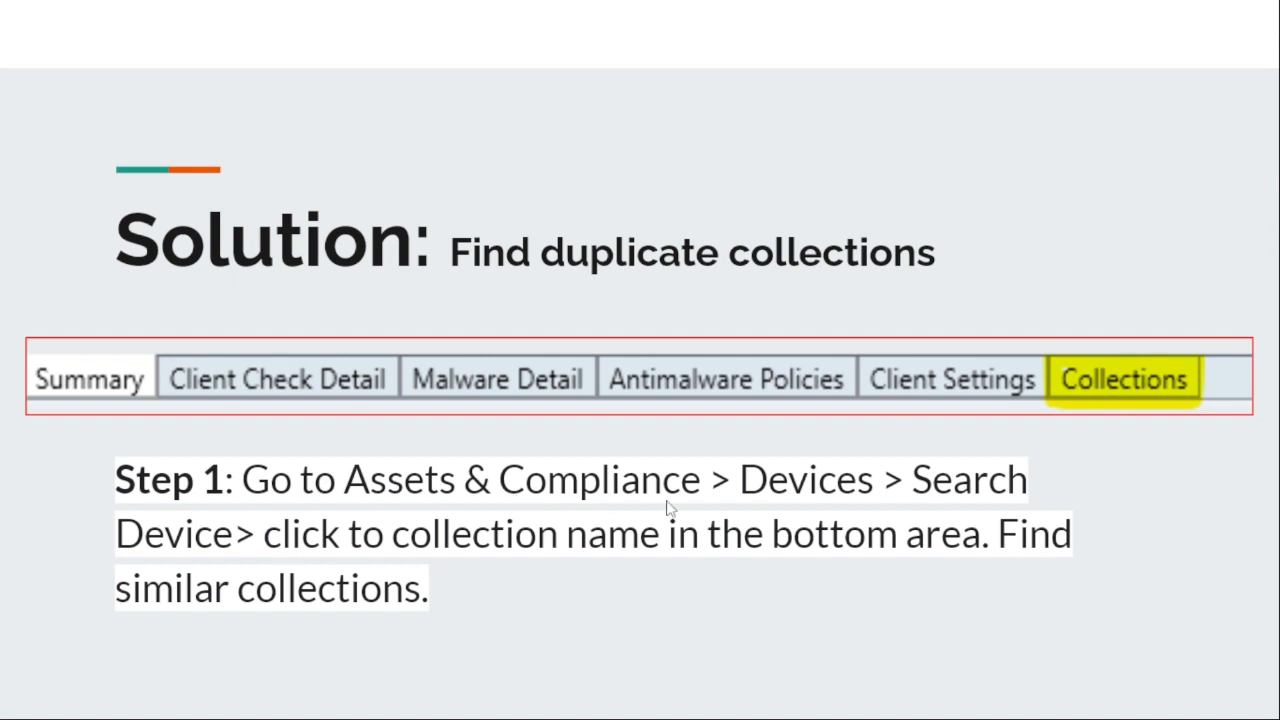
pyautogui.moveTo(496, 596)
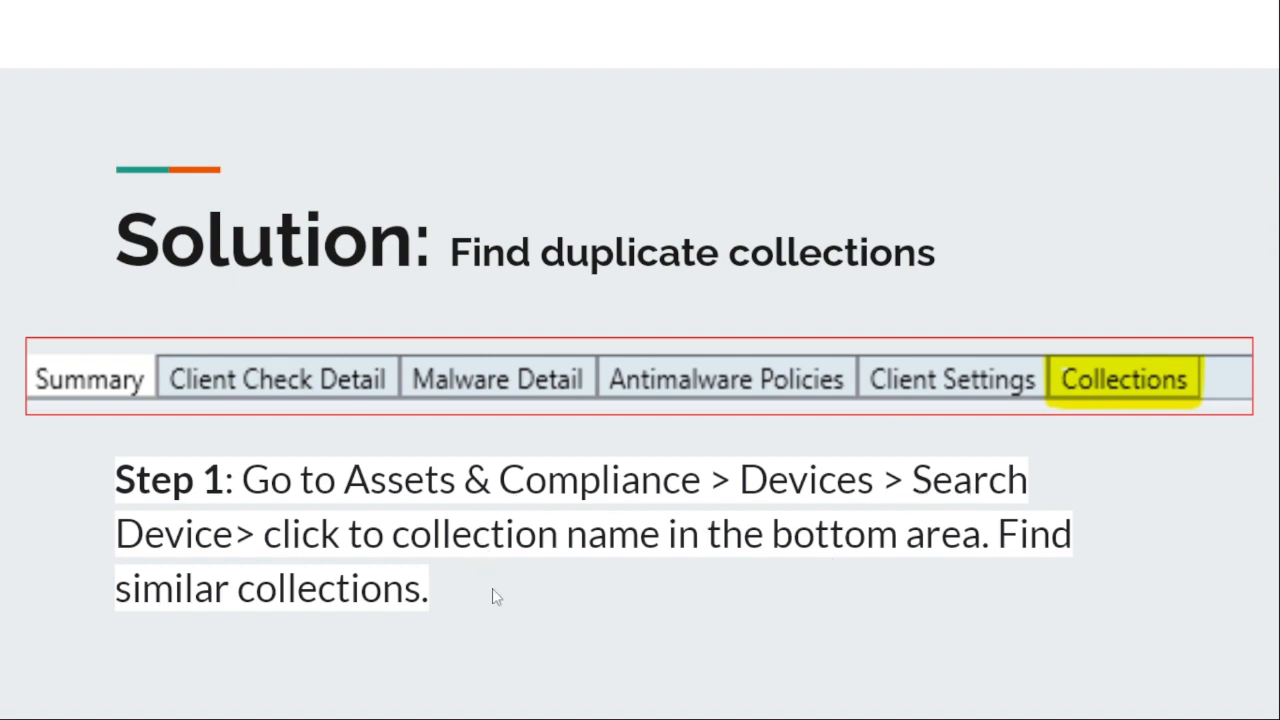
pyautogui.moveTo(598, 558)
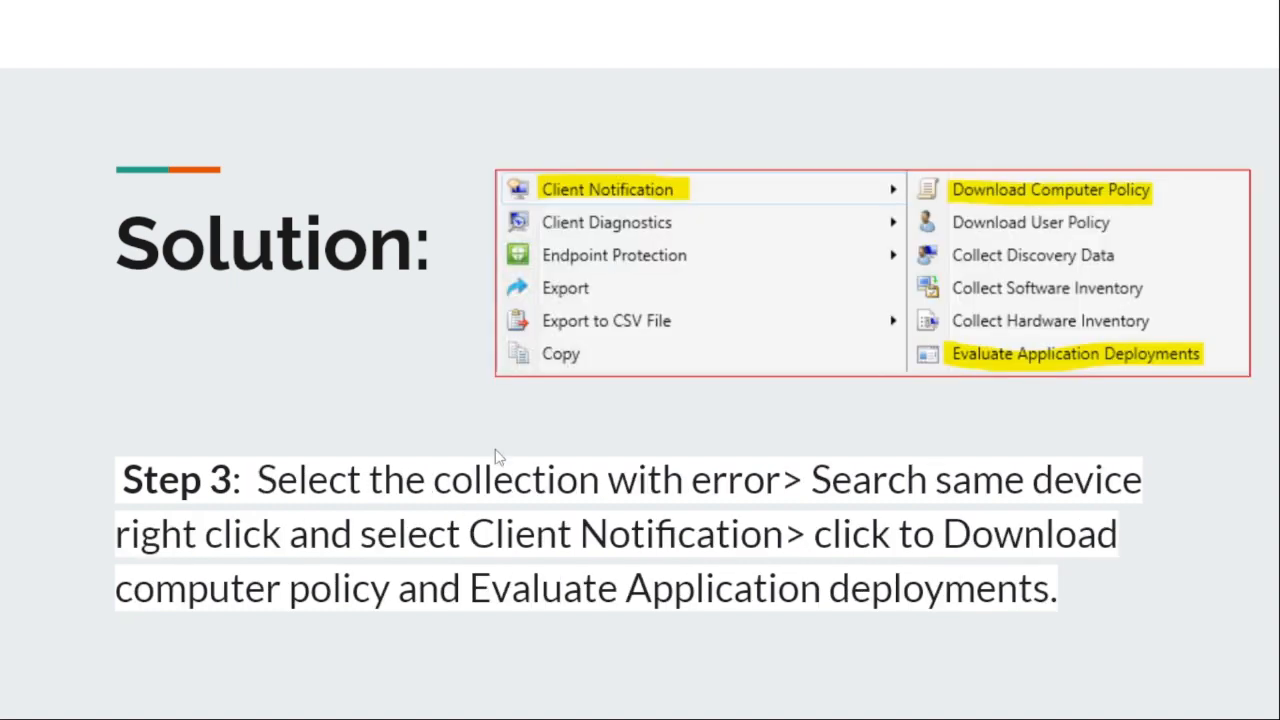
pyautogui.moveTo(444, 400)
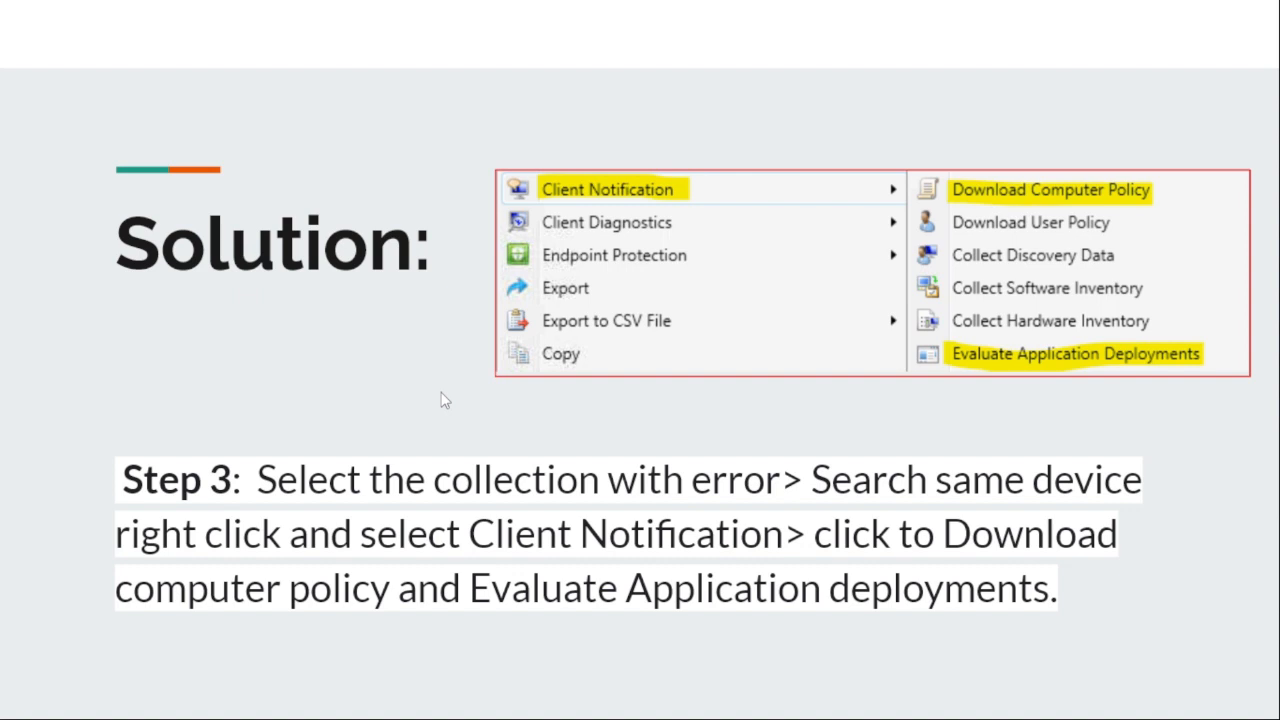
pyautogui.moveTo(472, 378)
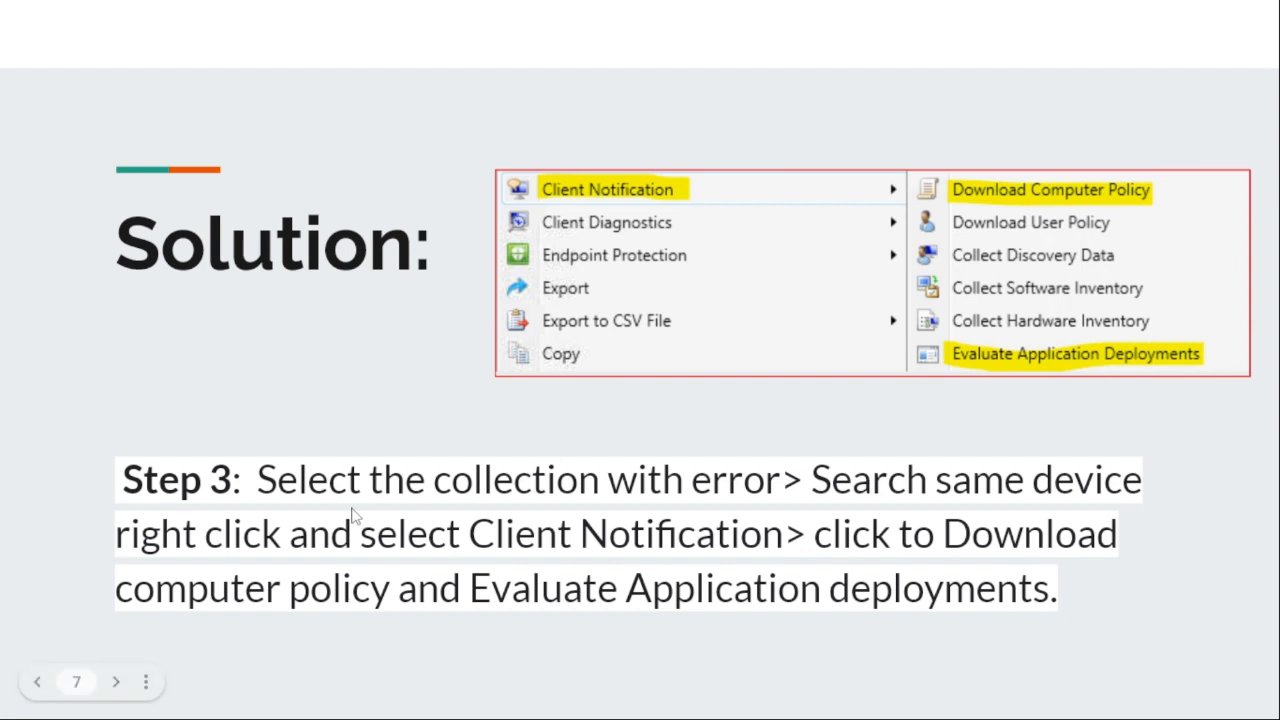
pyautogui.moveTo(664, 500)
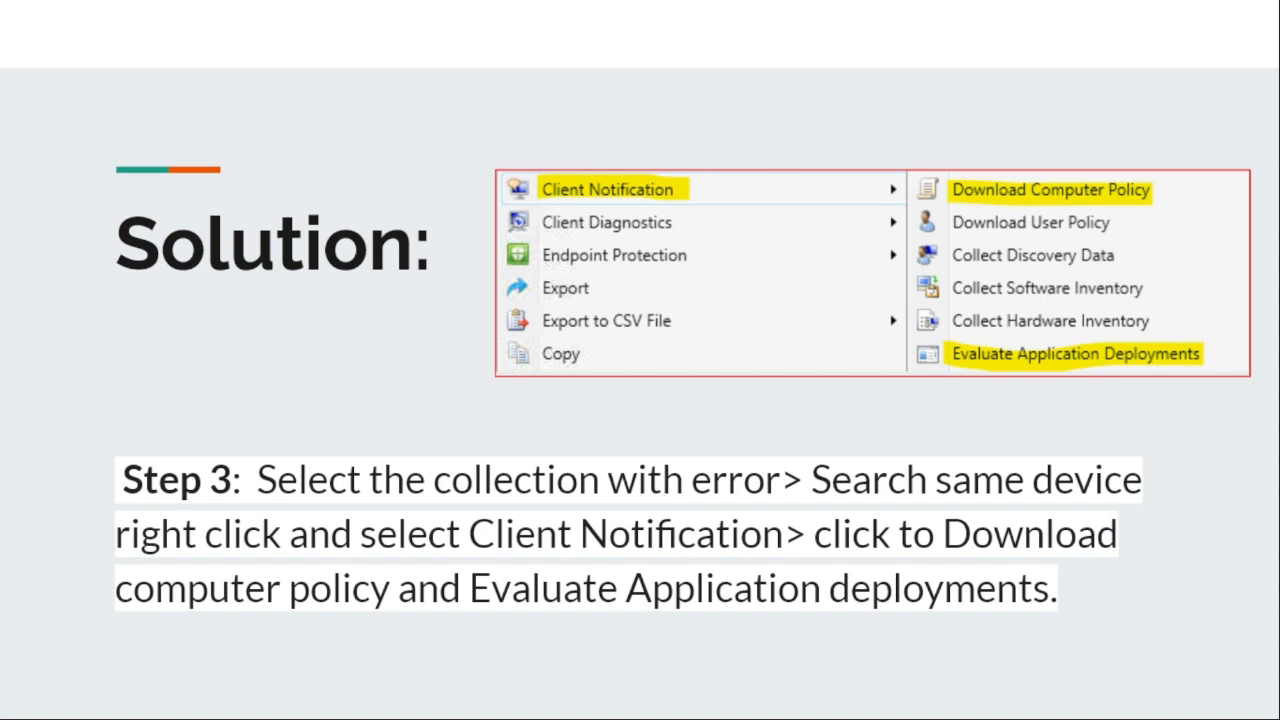
pyautogui.moveTo(770, 470)
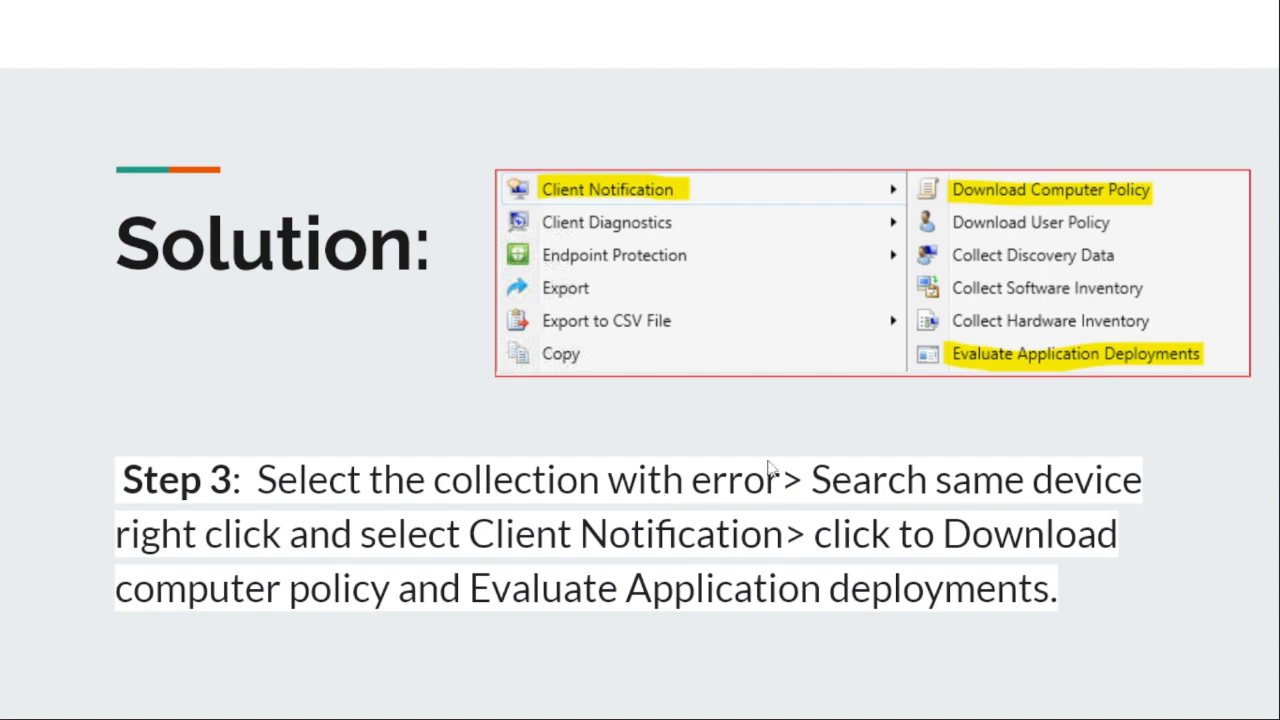
pyautogui.moveTo(1030, 504)
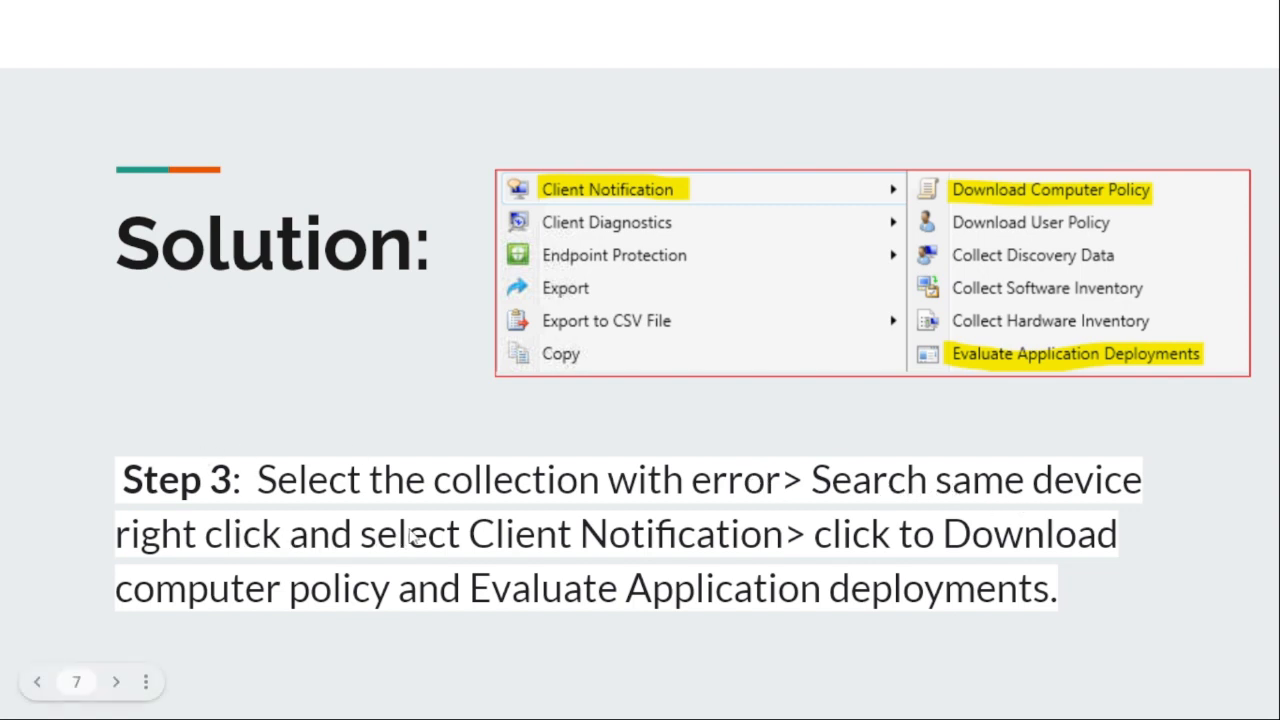
pyautogui.moveTo(588, 192)
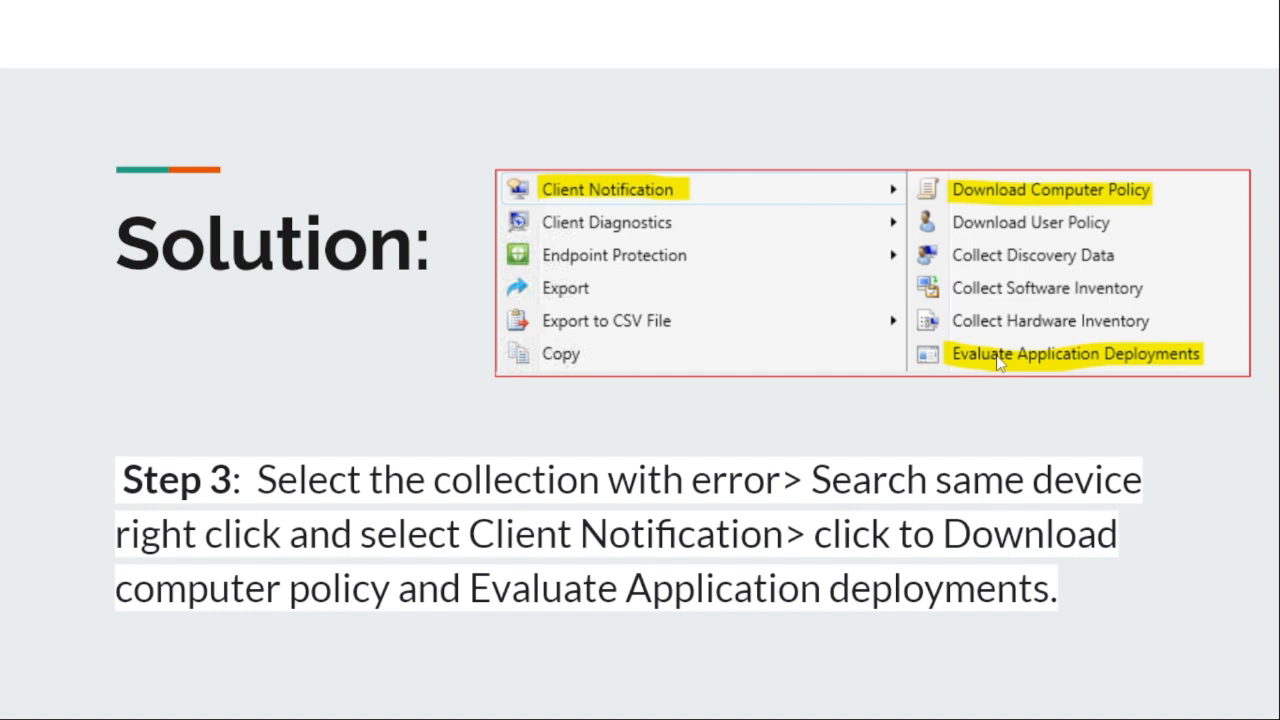
pyautogui.moveTo(1088, 198)
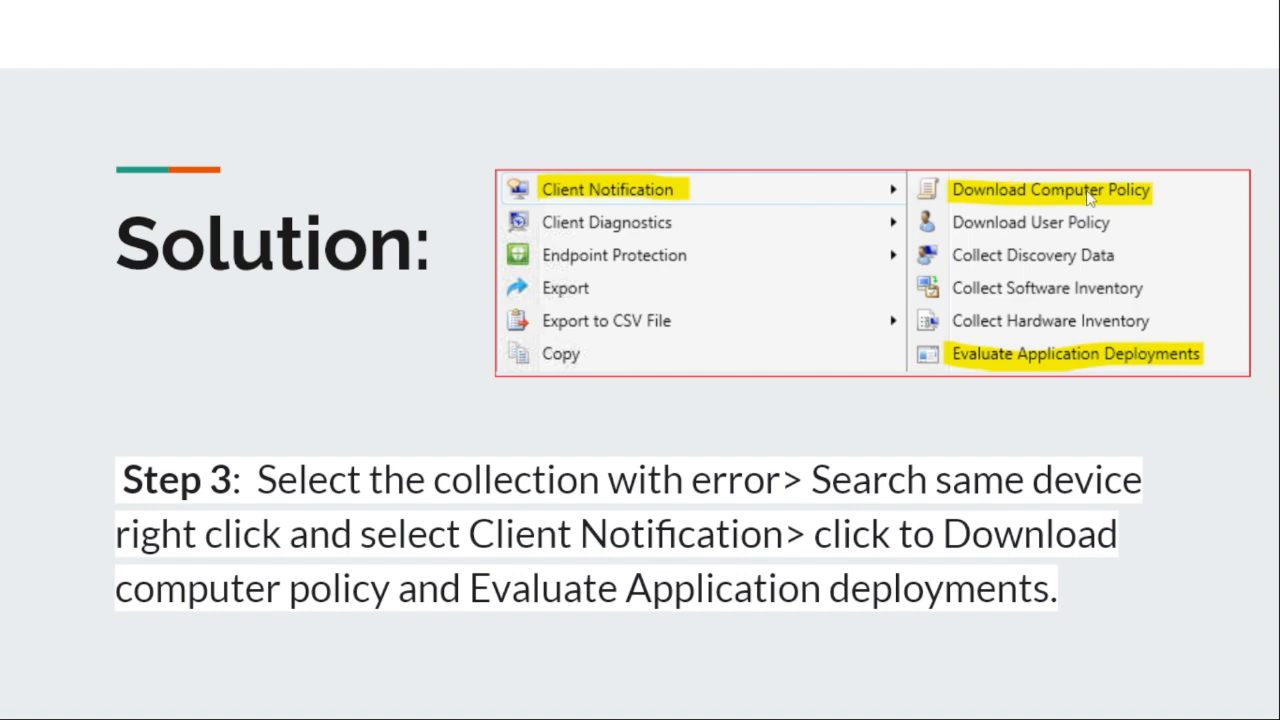
pyautogui.moveTo(1088, 198)
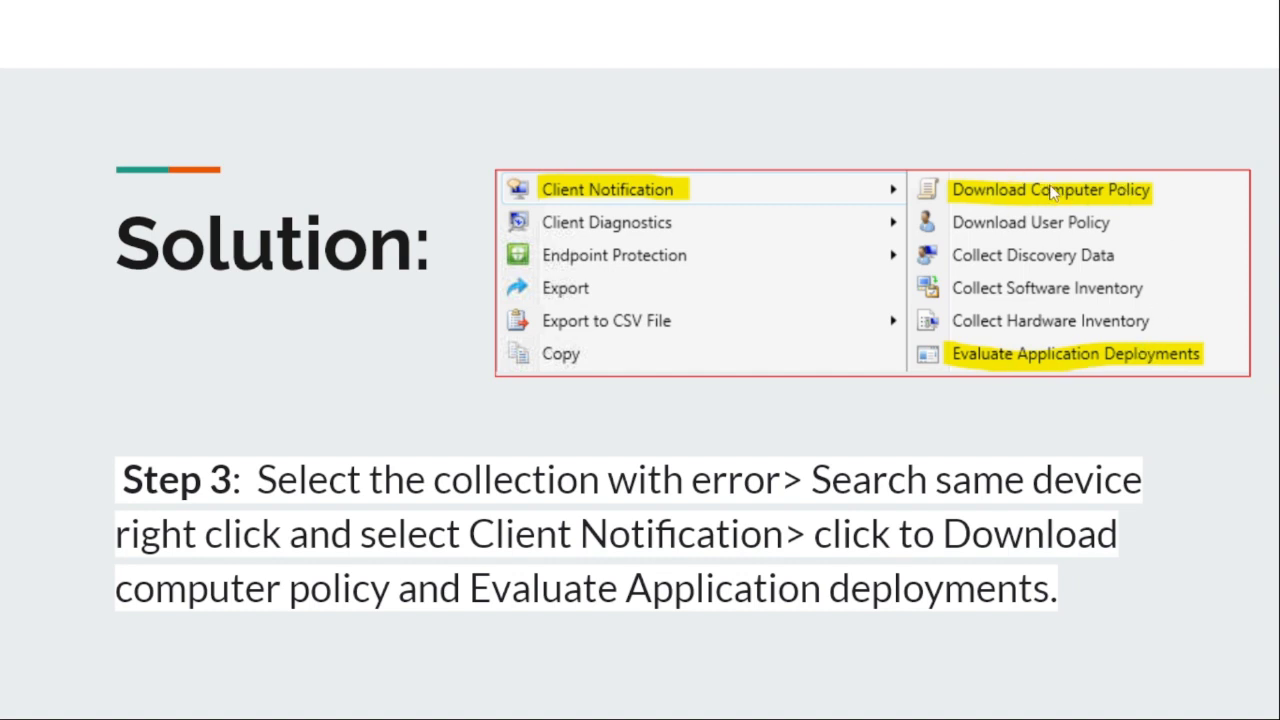
pyautogui.moveTo(1008, 336)
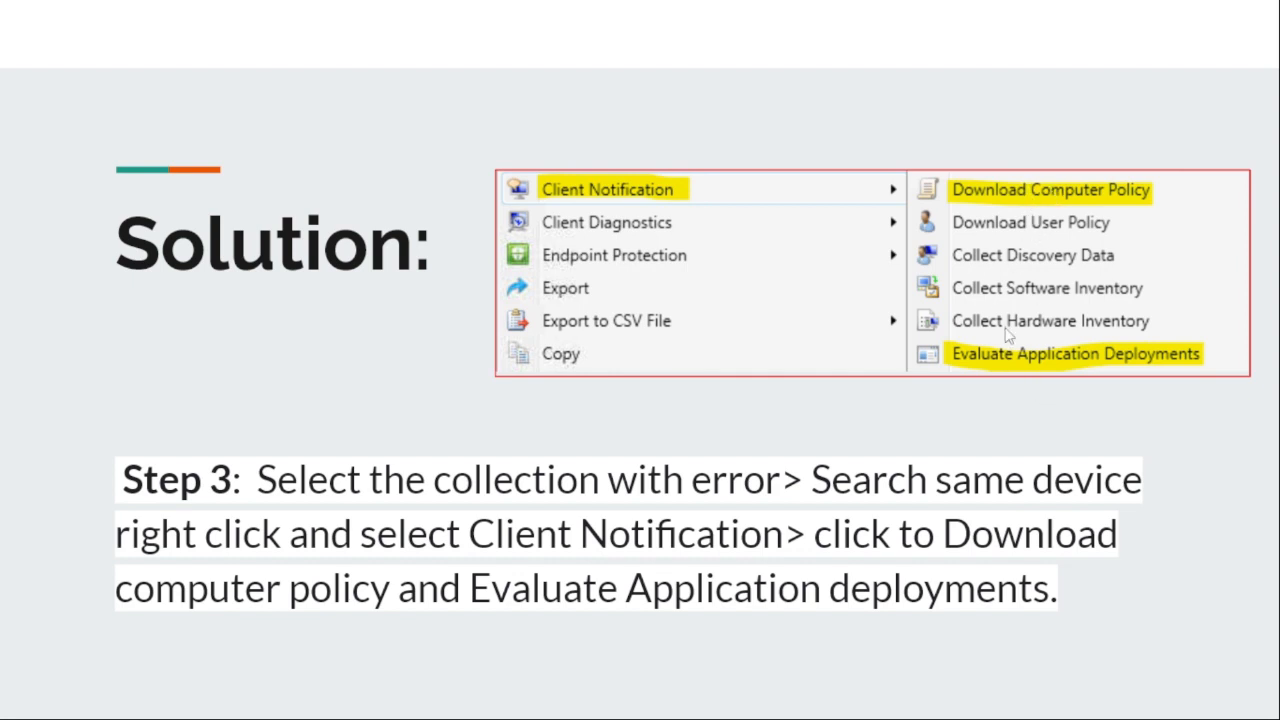
pyautogui.moveTo(1004, 358)
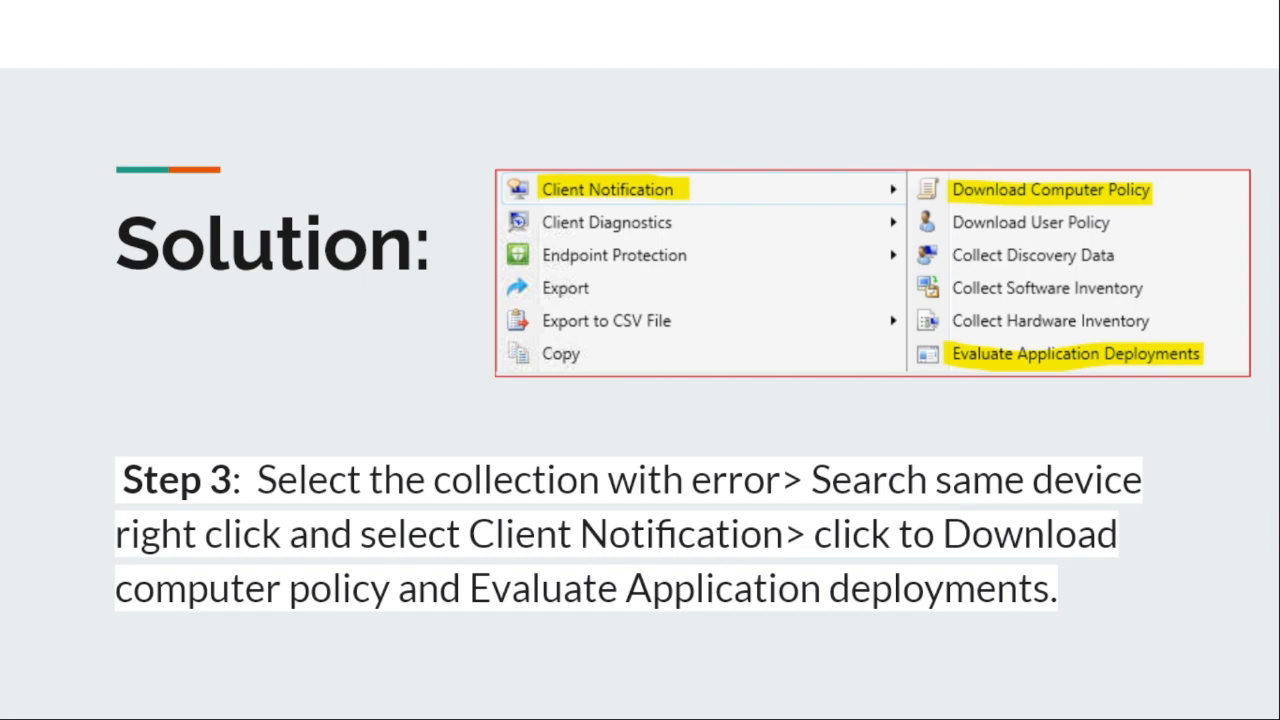
pyautogui.moveTo(966, 516)
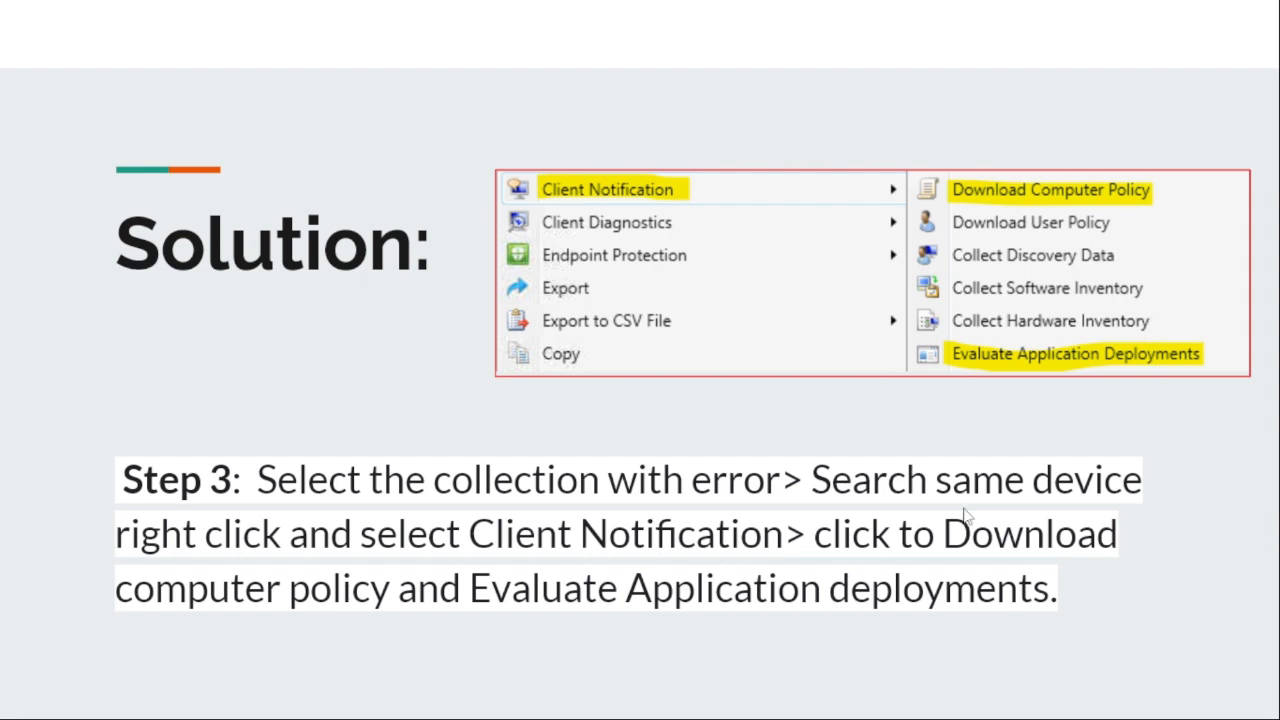
# Show the Final slide stating the issue resolves within 15-20 minutes after evaluating deployments
pyautogui.press('right')
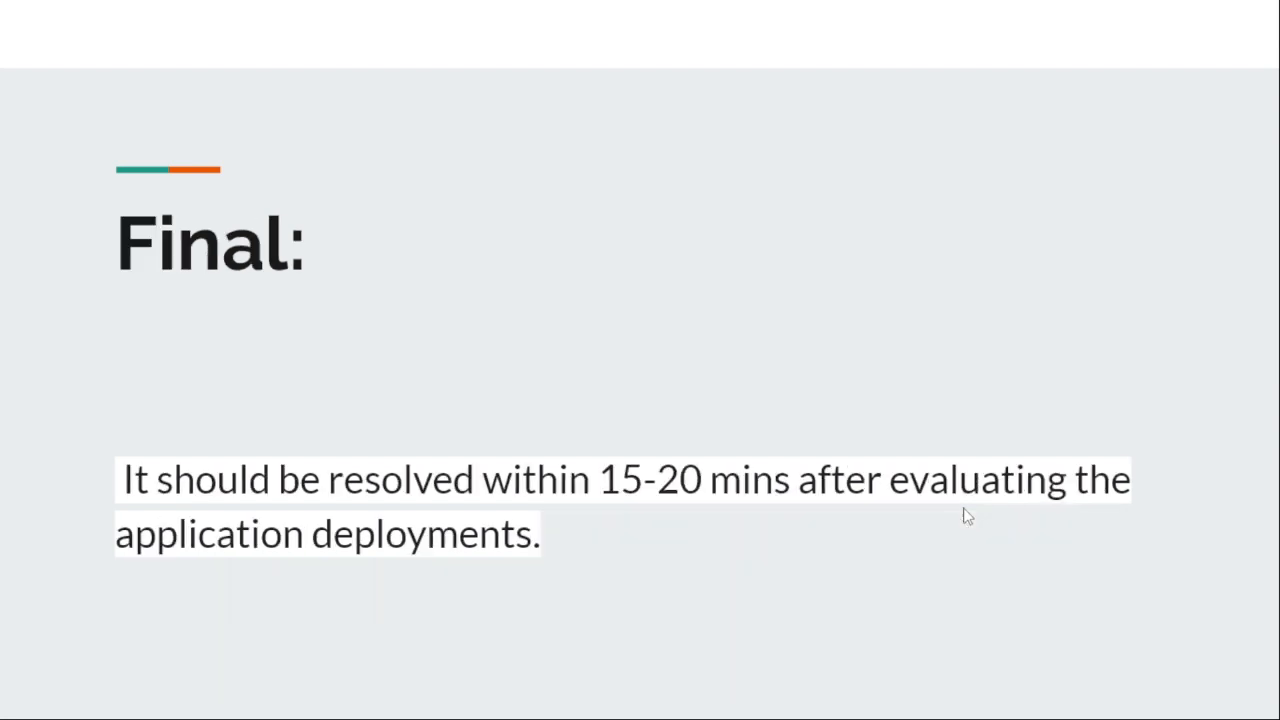
pyautogui.moveTo(704, 512)
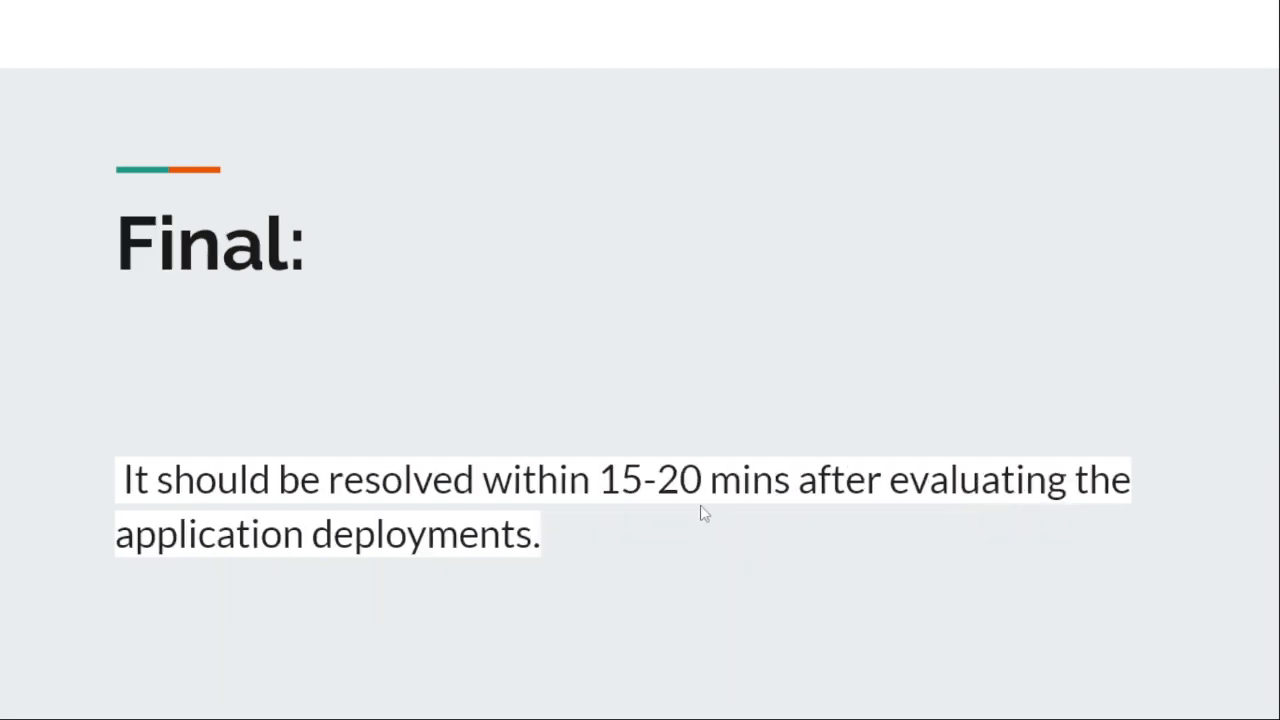